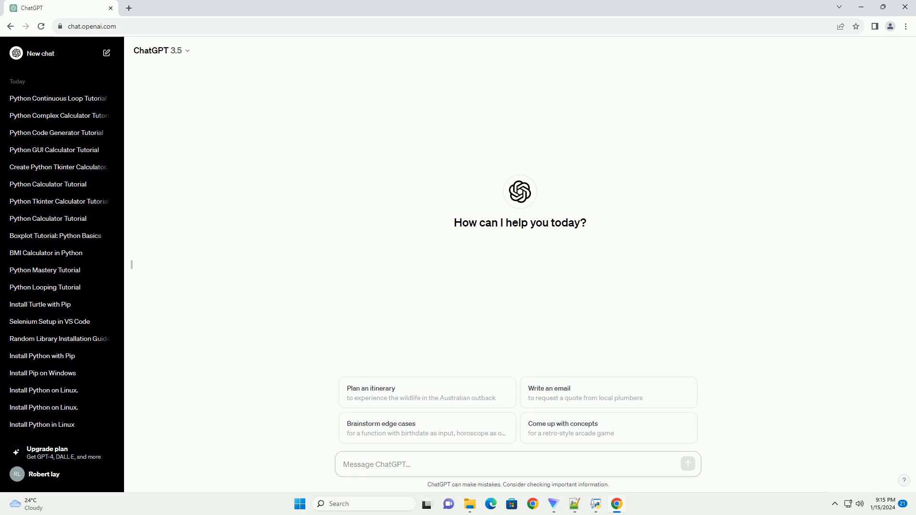
# Step: Send ChatGPT a request for a tutorial on decreasing for loops in Python
pyautogui.click(516, 464)
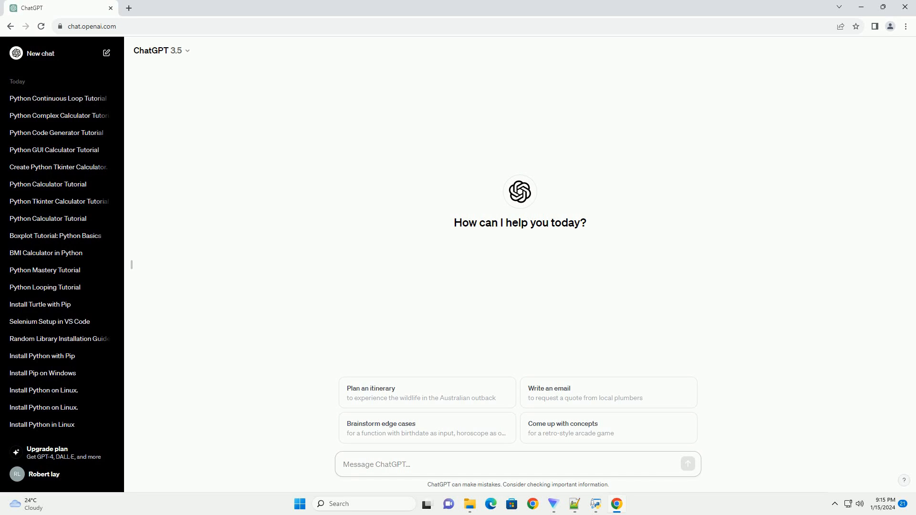
pyautogui.click(514, 464)
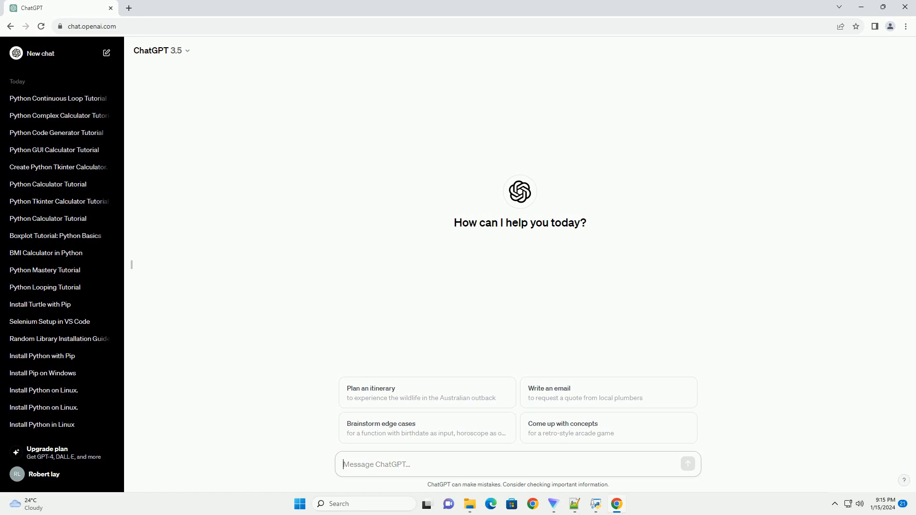
pyautogui.press('Return')
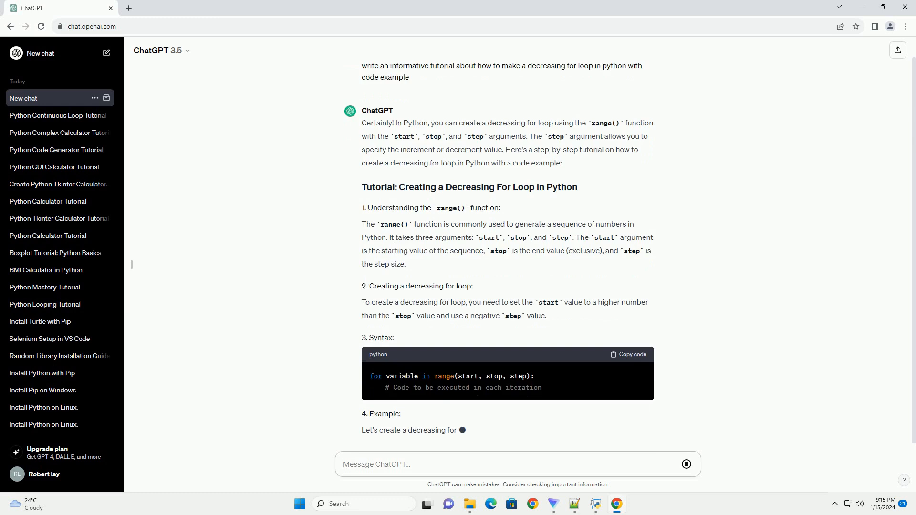
# Step: Scroll through the answer to read the range(10, 0, -1) example, its output and explanation
pyautogui.scroll(-3)
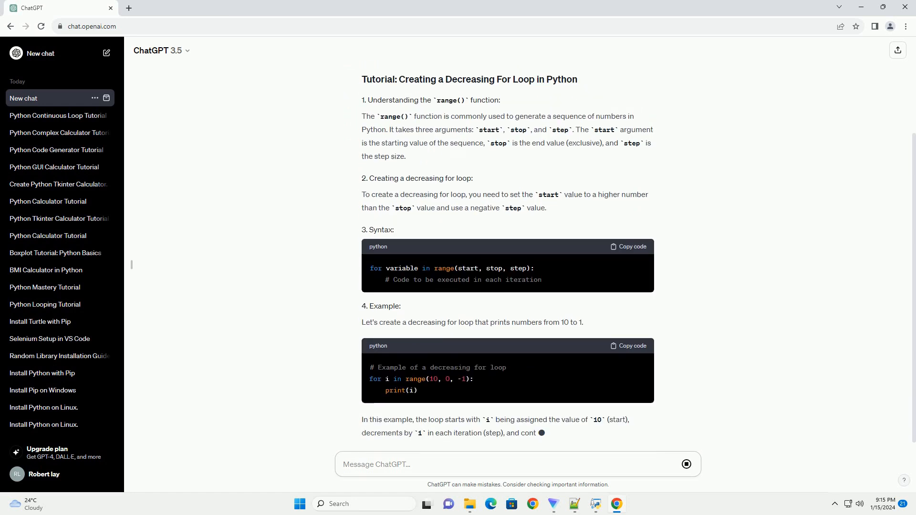
pyautogui.scroll(-3)
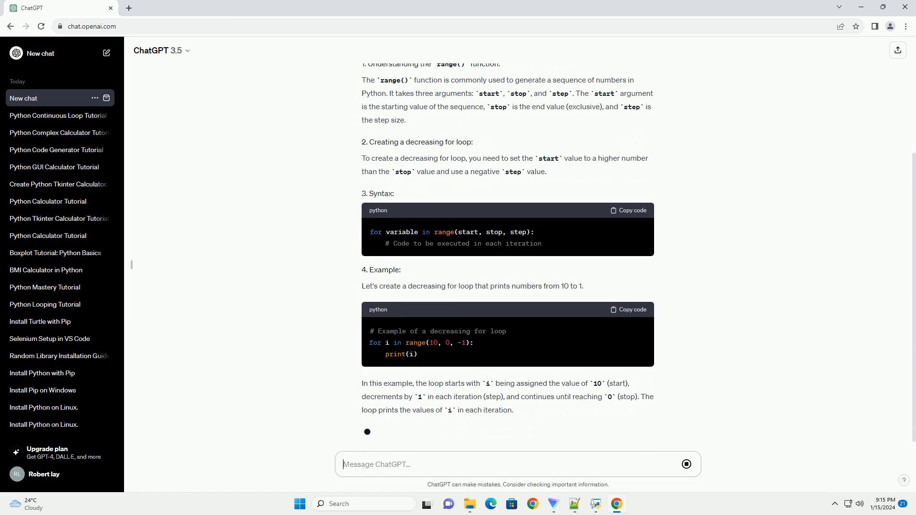
pyautogui.scroll(-3)
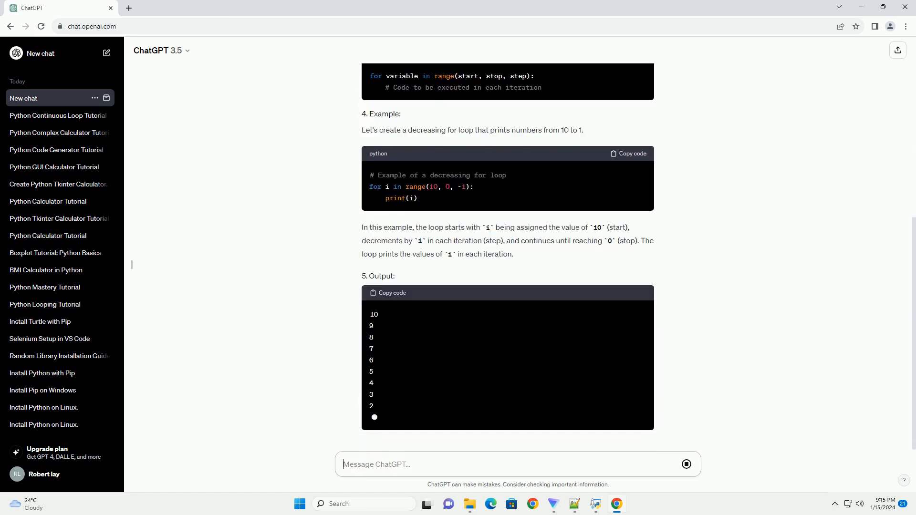
pyautogui.scroll(-3)
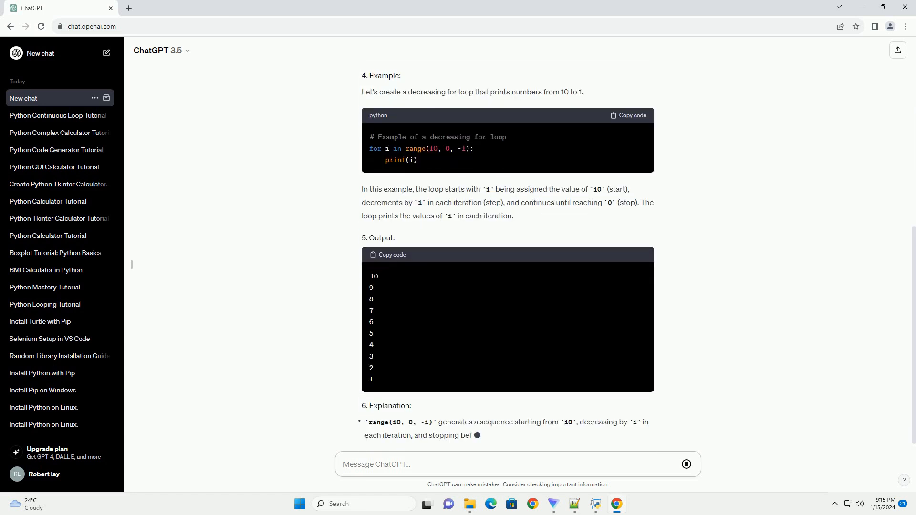
pyautogui.scroll(-3)
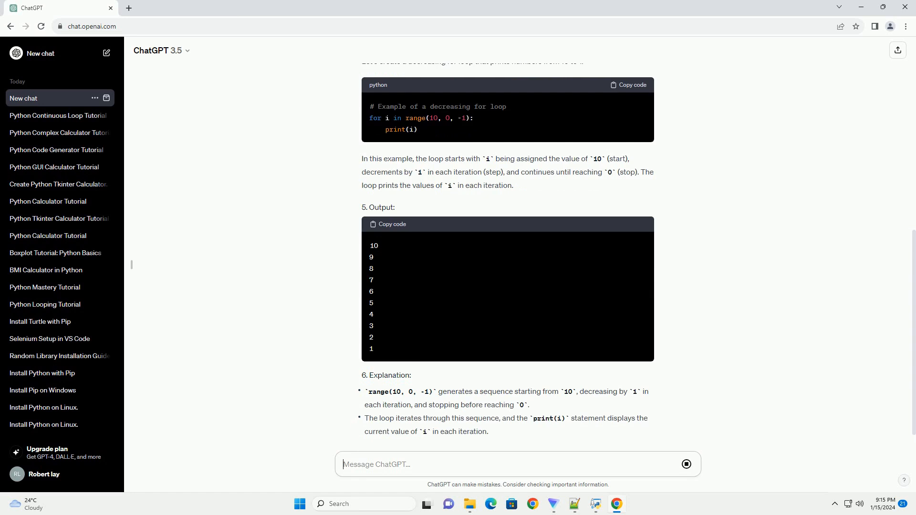
pyautogui.scroll(-3)
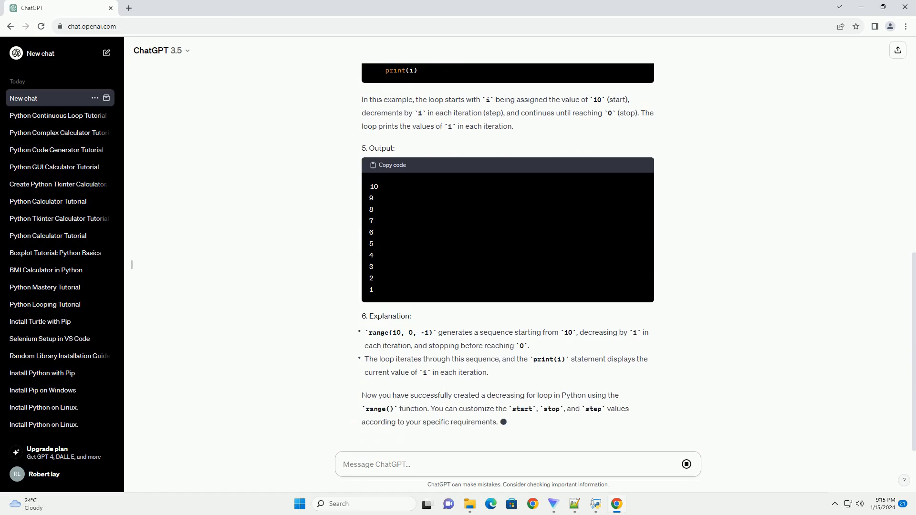